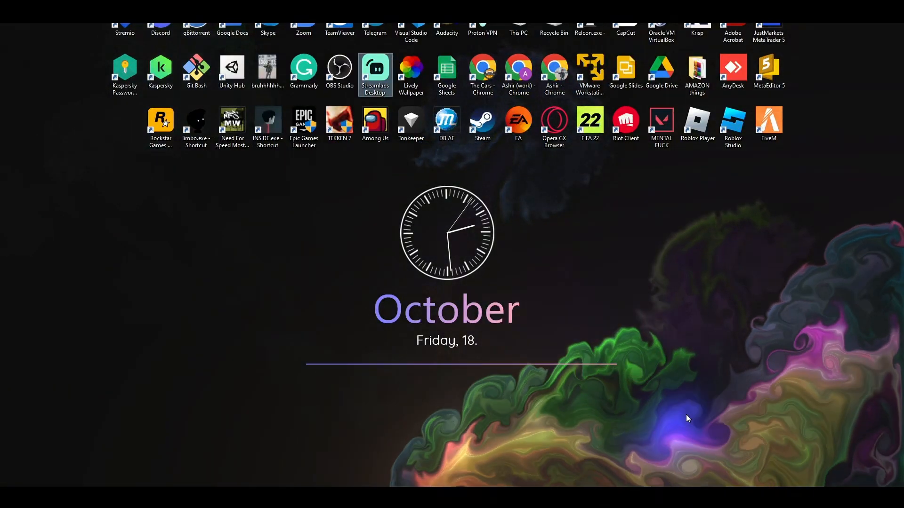
mouse_move(571, 484)
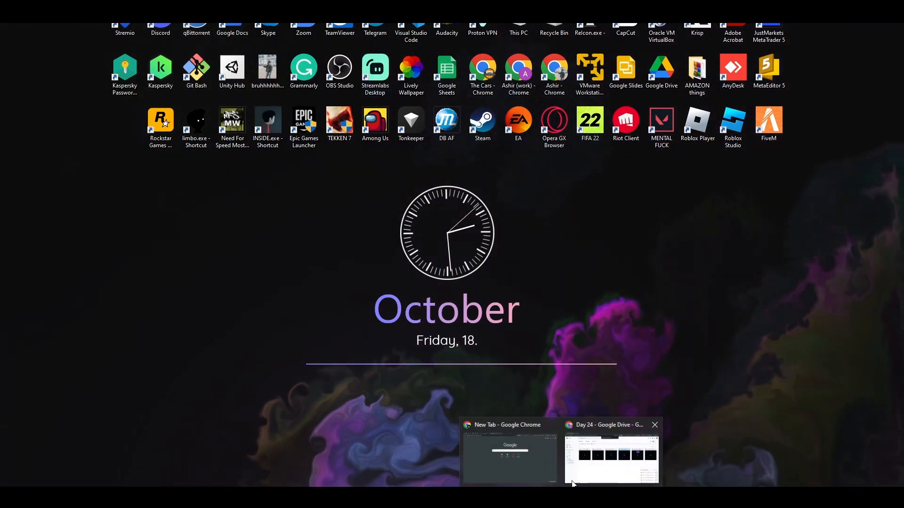
Bring the Chrome window with the new tab to the front.
click(509, 455)
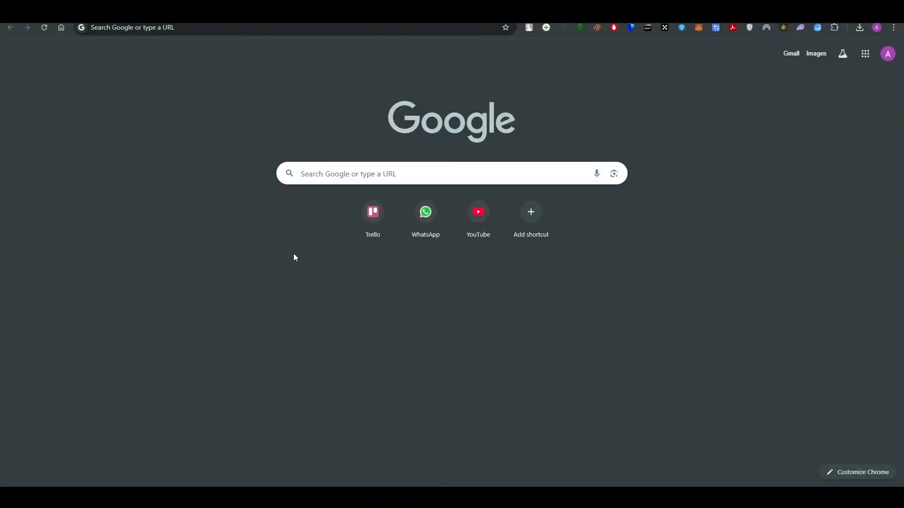
mouse_move(245, 168)
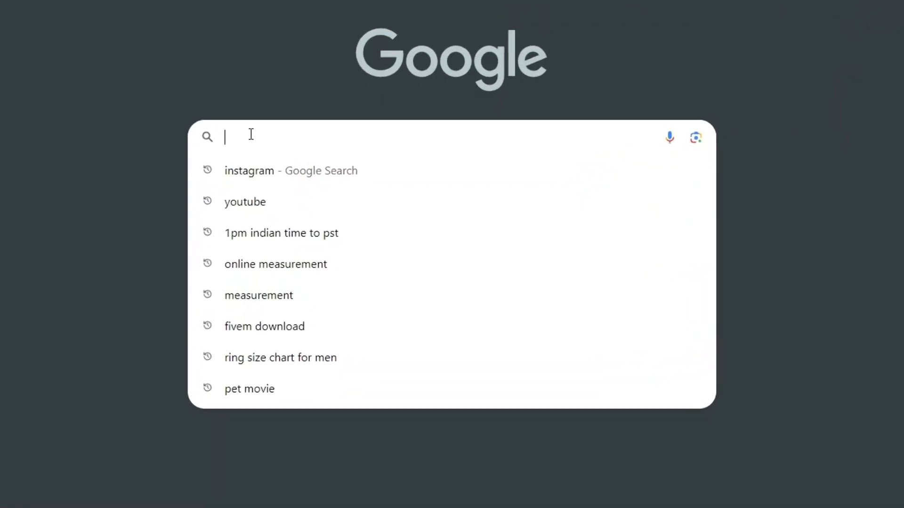
mouse_move(254, 241)
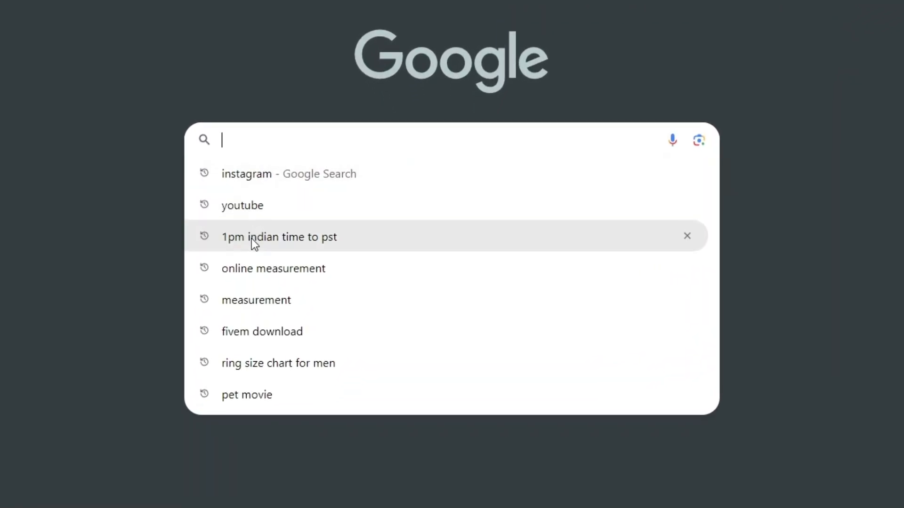
mouse_move(276, 368)
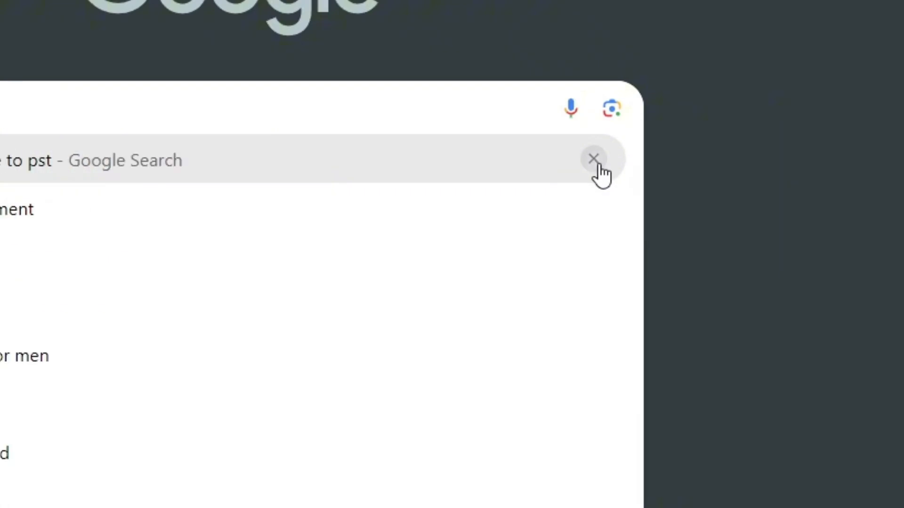
Remove the '1pm indian time to pst' suggestion and search Google for 'remove search history'.
click(594, 159)
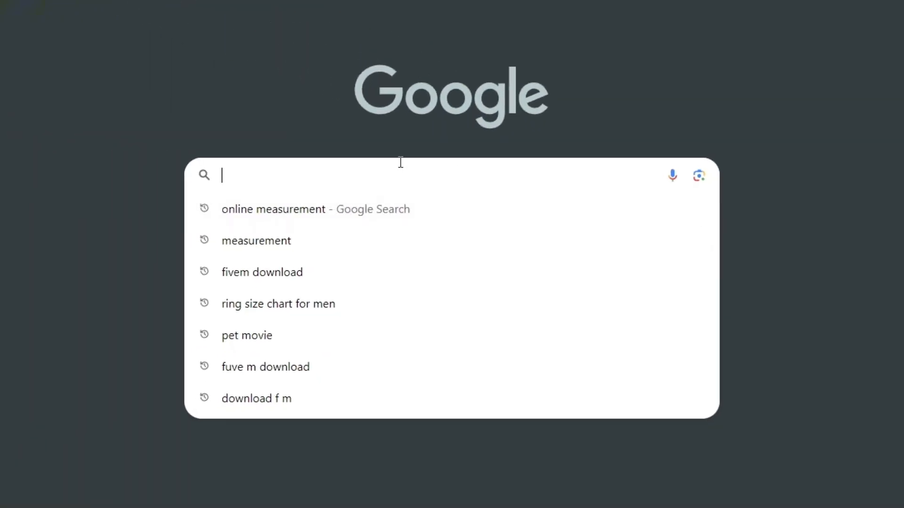
text(remove s)
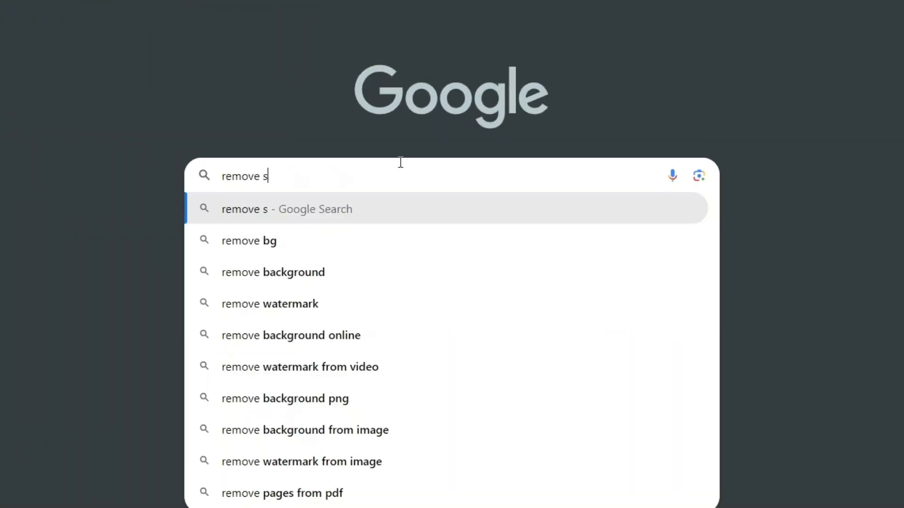
text(earch h)
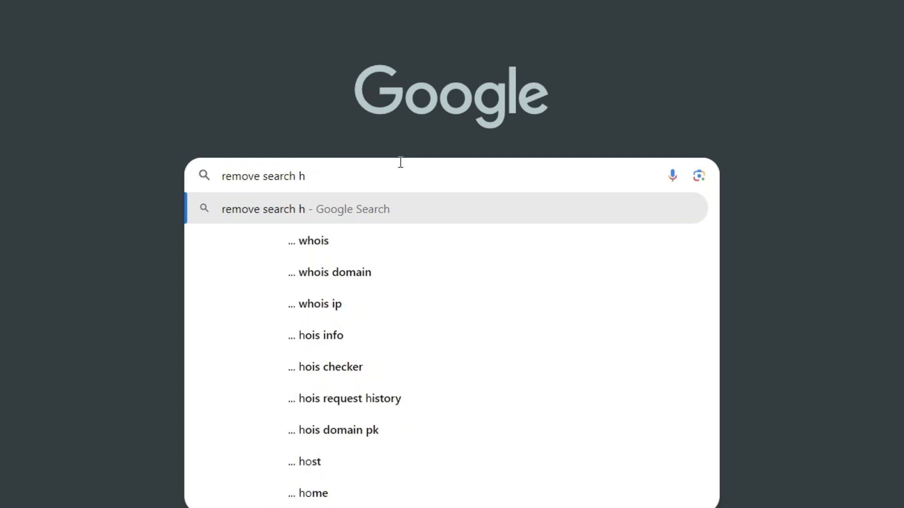
text(istopr)
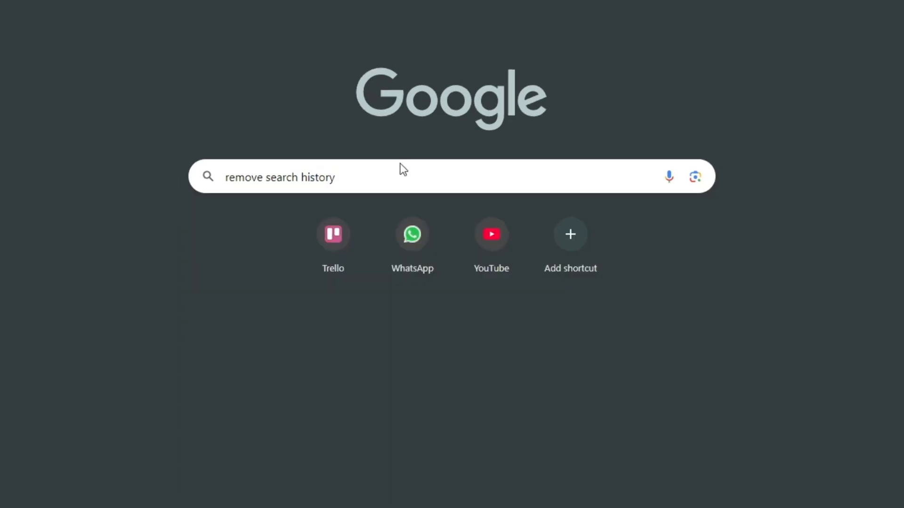
key(Return)
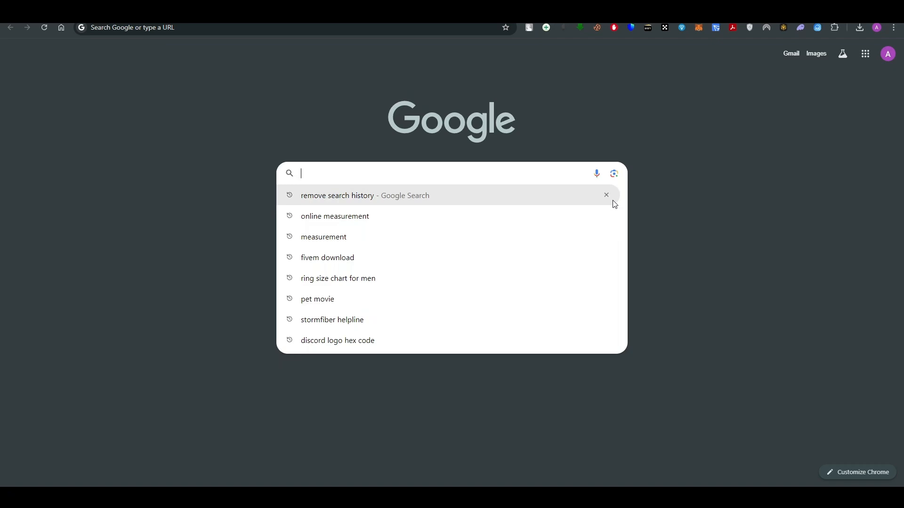
Remove the remove search history, online measurement and fivem download past searches.
click(606, 196)
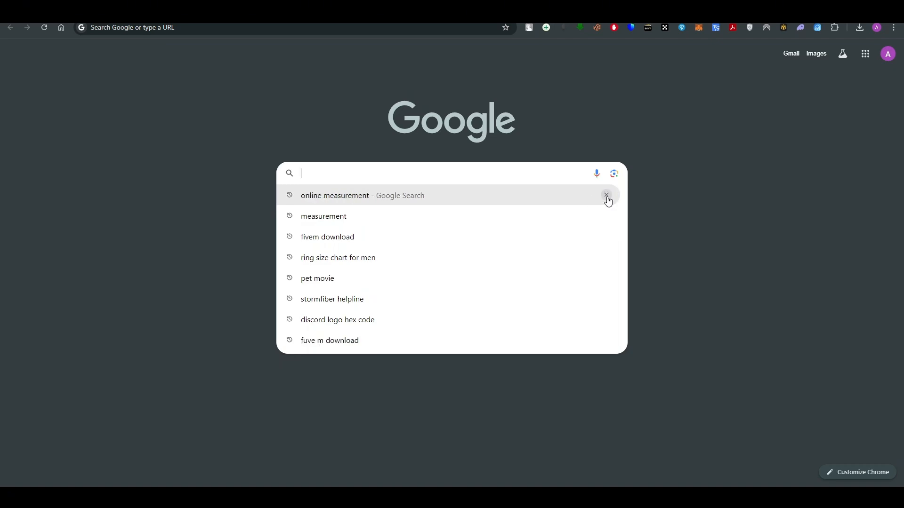
click(605, 196)
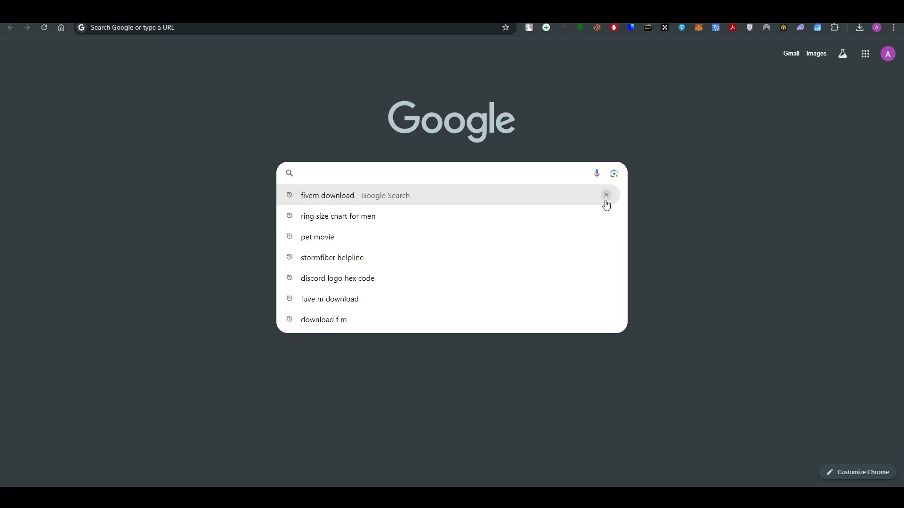
click(605, 196)
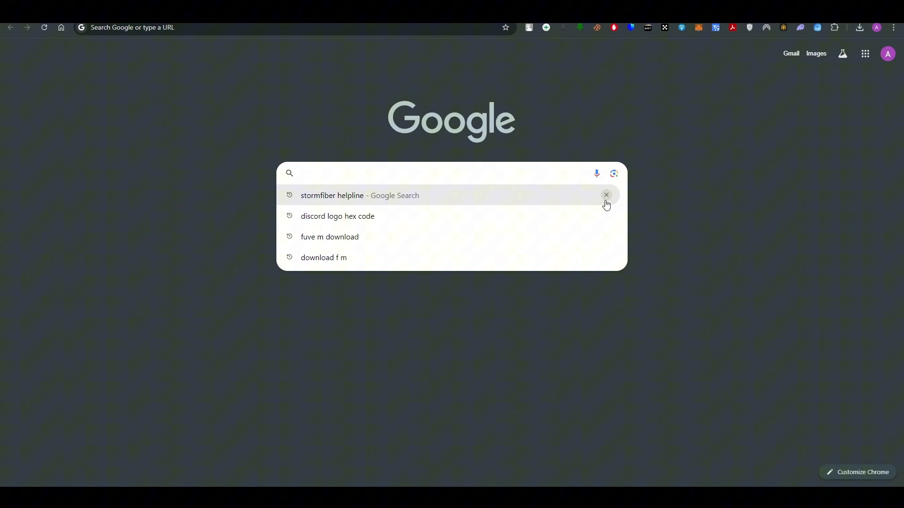
mouse_move(274, 277)
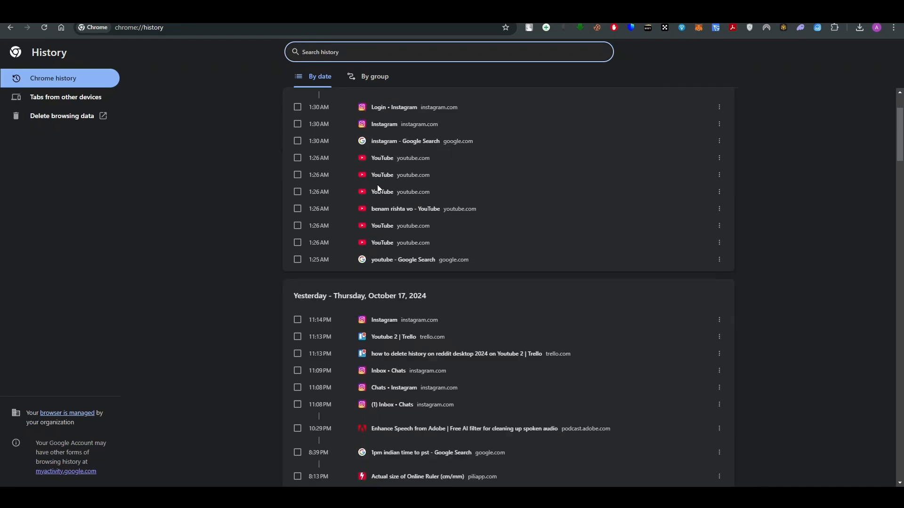
Scroll through the chrome://history list of visited pages for today and yesterday.
scroll(down, 3)
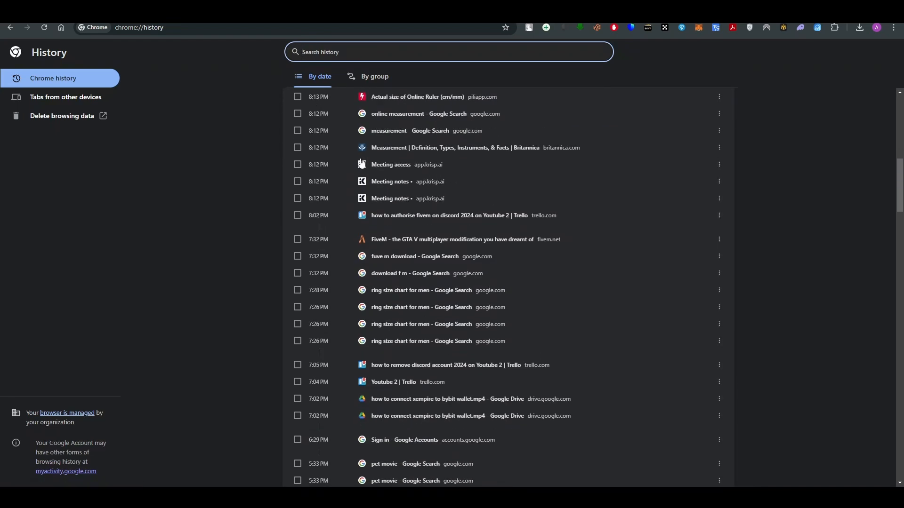
mouse_move(346, 294)
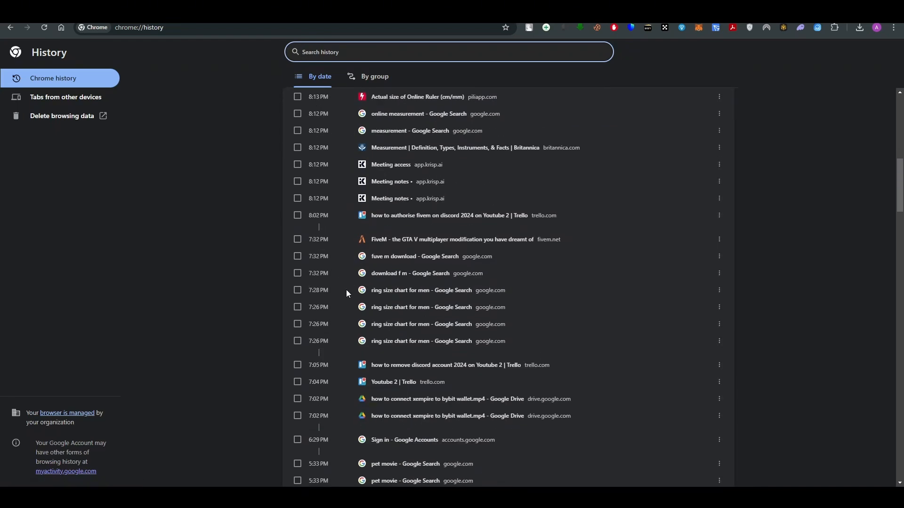
scroll(down, 3)
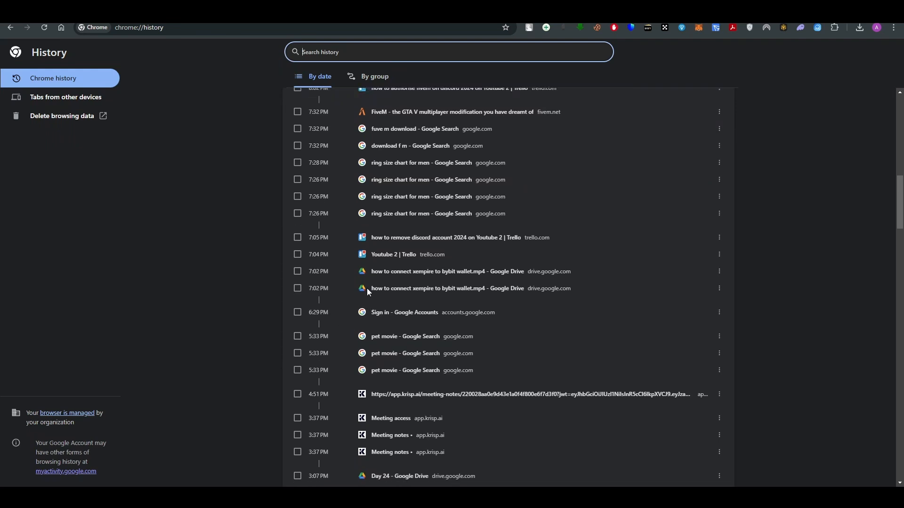
scroll(up, 3)
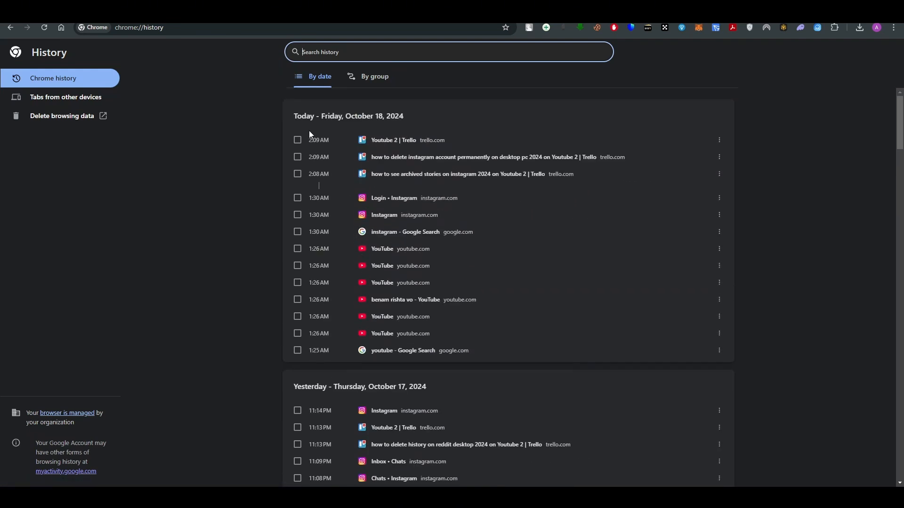
mouse_move(365, 109)
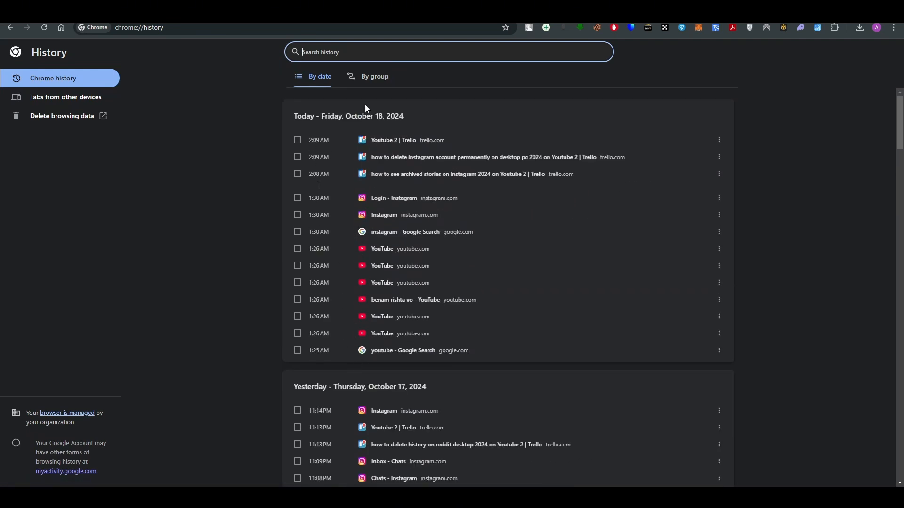